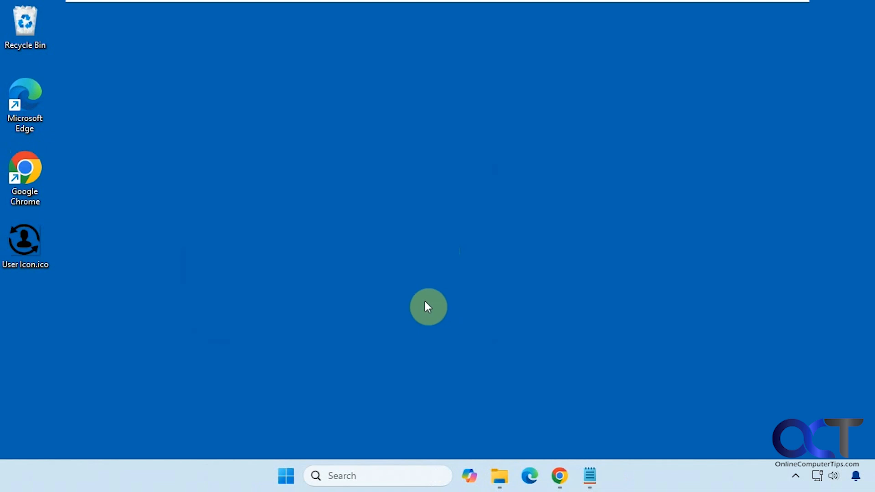
Check the other user accounts on this PC from Start, then return to the desktop.
left_click(285, 476)
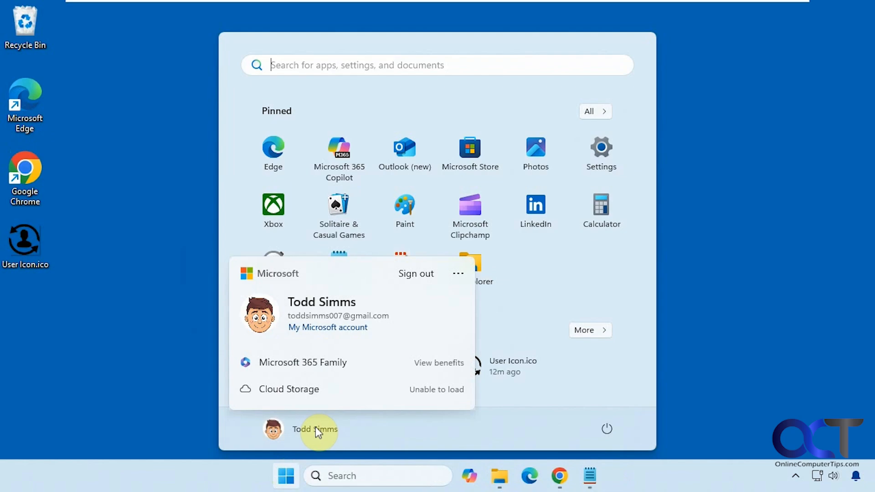
left_click(458, 273)
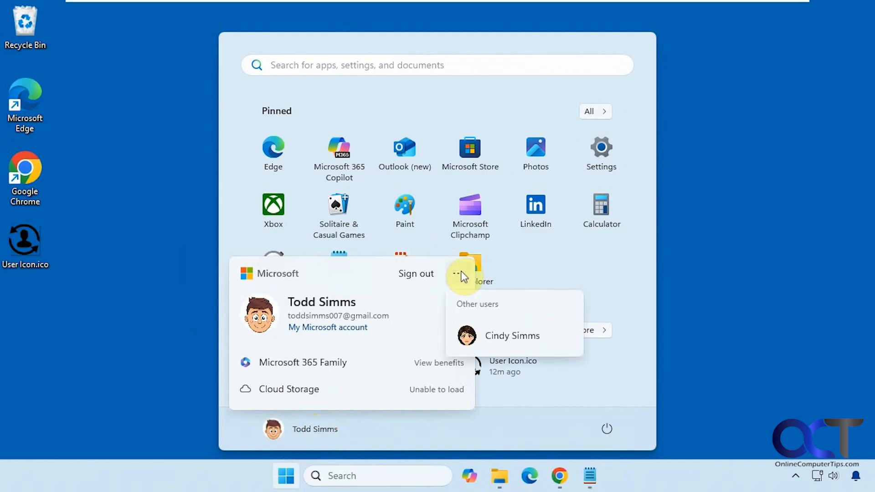
mouse_move(763, 349)
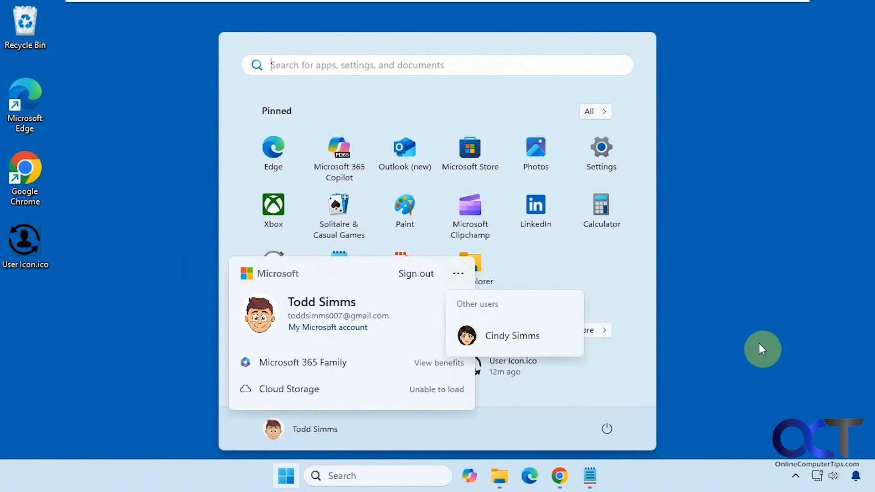
mouse_move(416, 274)
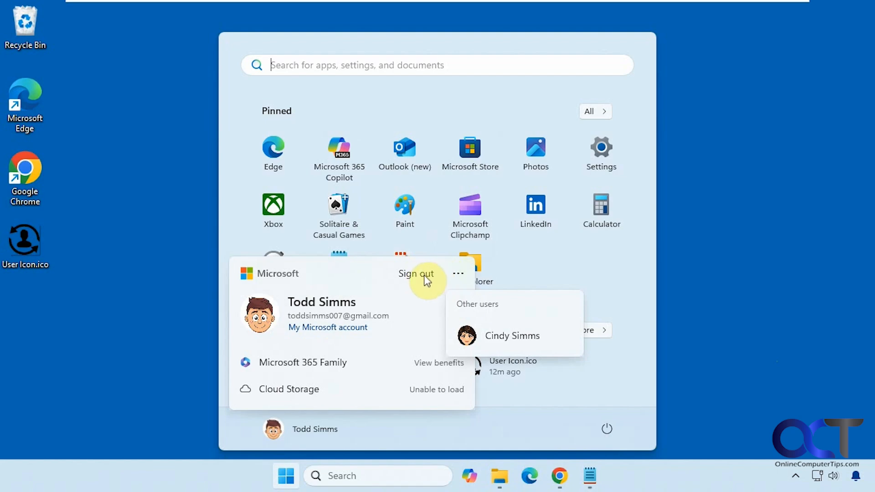
left_click(416, 274)
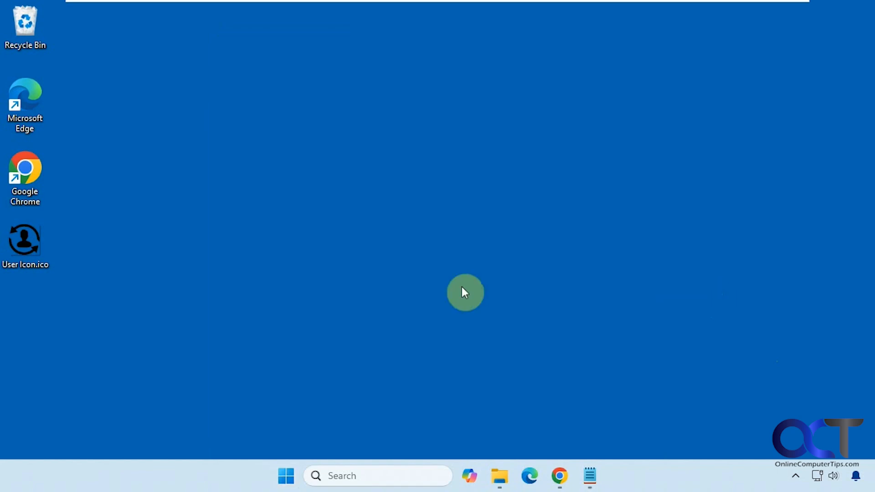
mouse_move(455, 293)
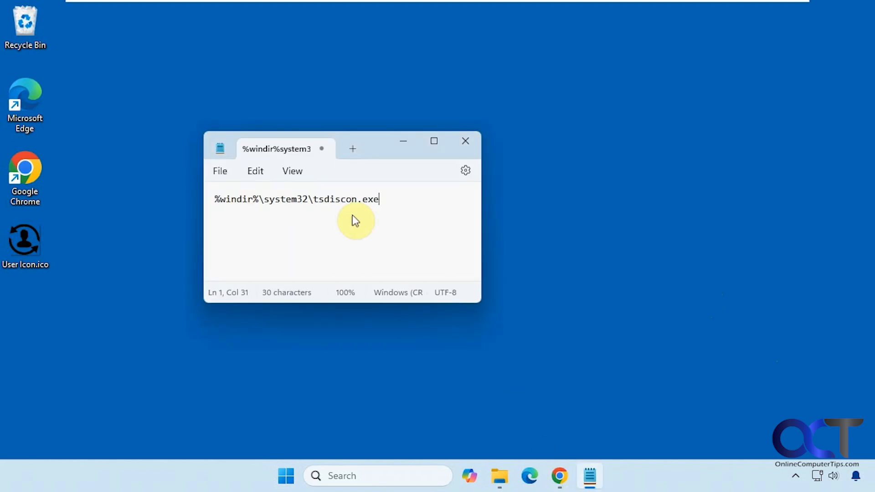
mouse_move(399, 202)
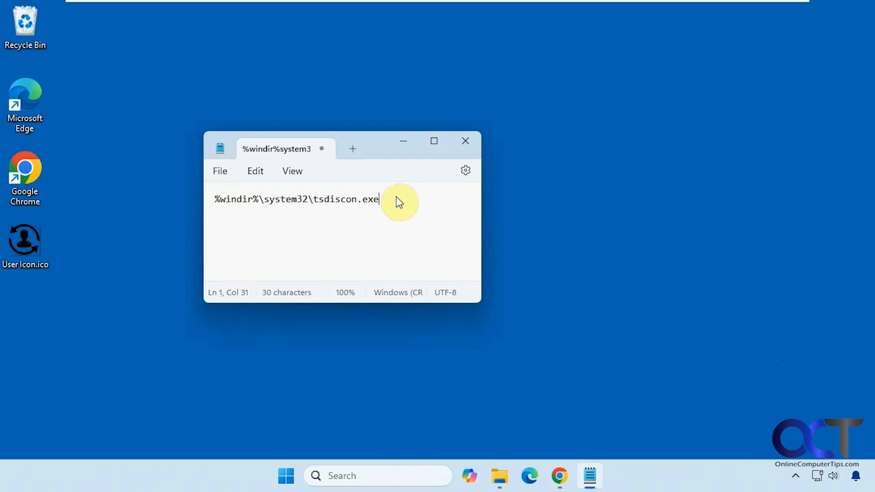
Select the whole %windir%\system32\tsdiscon.exe line in Notepad for copying.
double_click(370, 200)
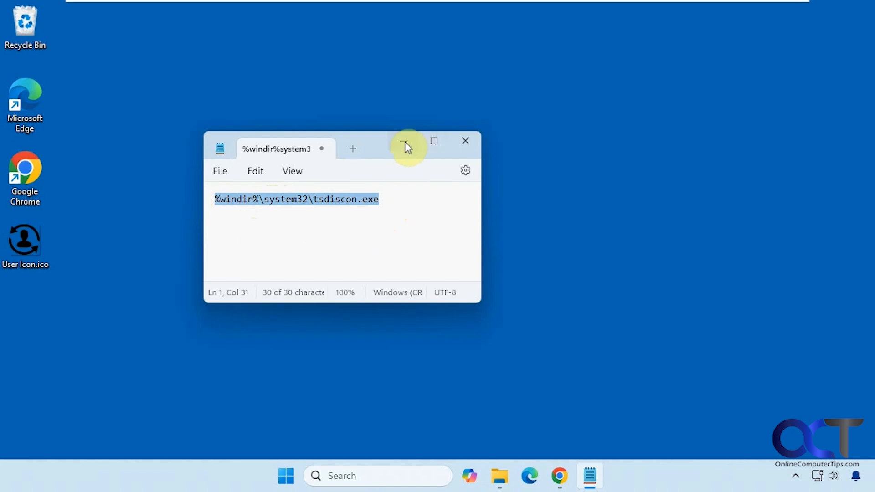
Create a desktop shortcut to the tsdiscon path and name it 'Switch User'.
right_click(153, 239)
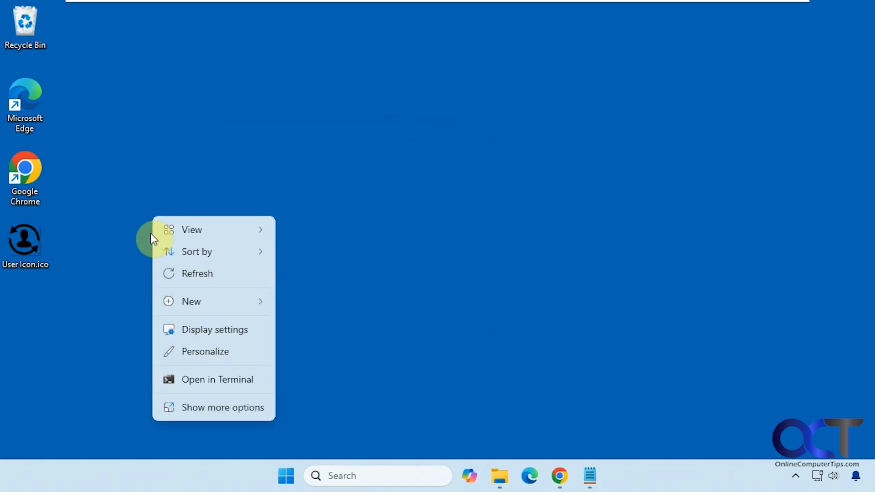
mouse_move(191, 302)
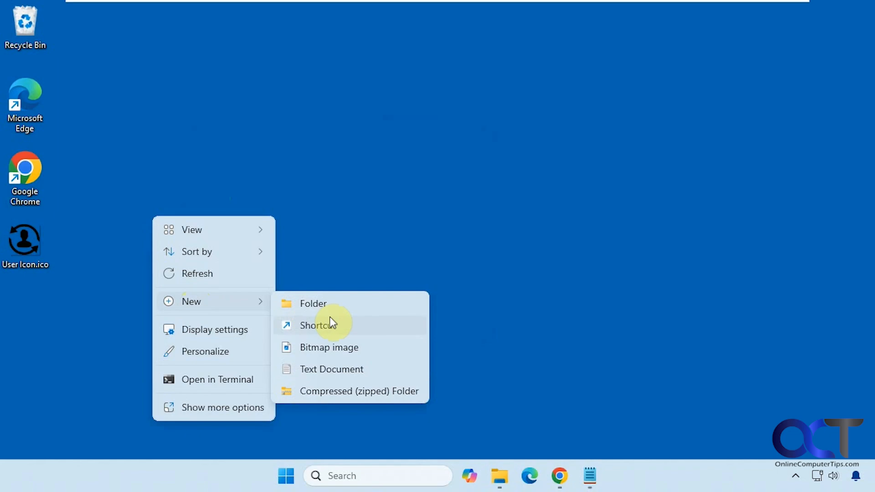
left_click(318, 326)
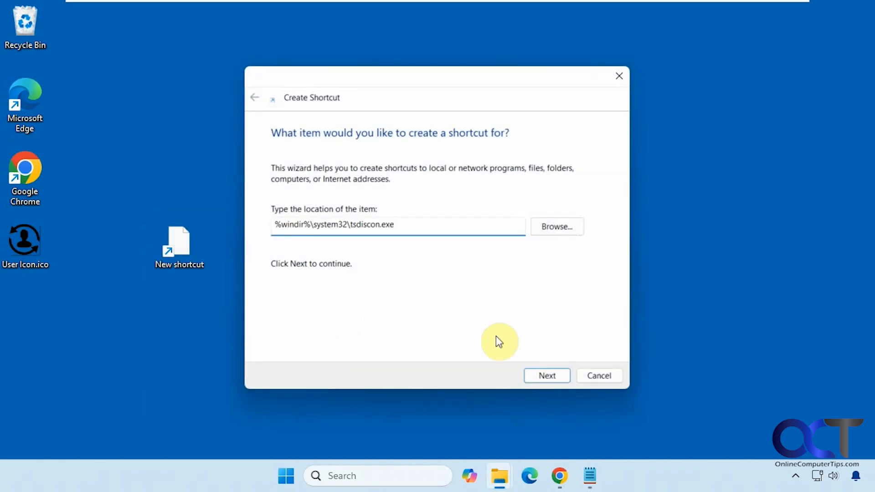
left_click(546, 376)
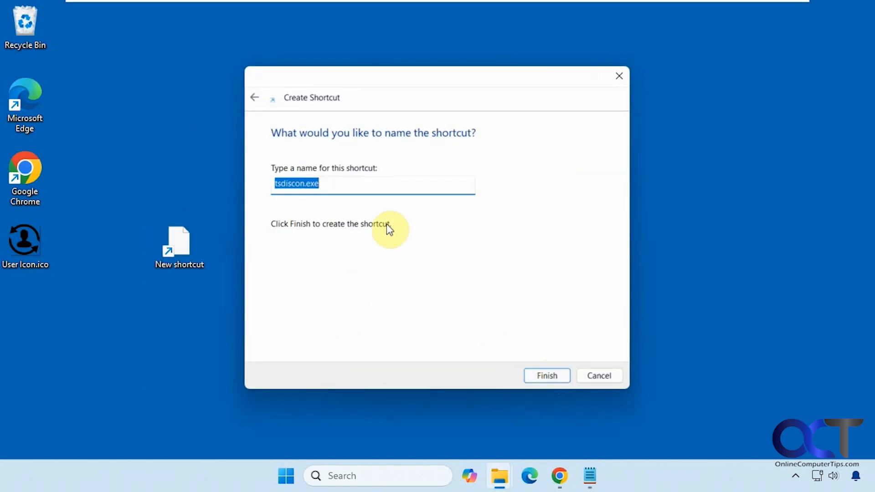
type("Swit")
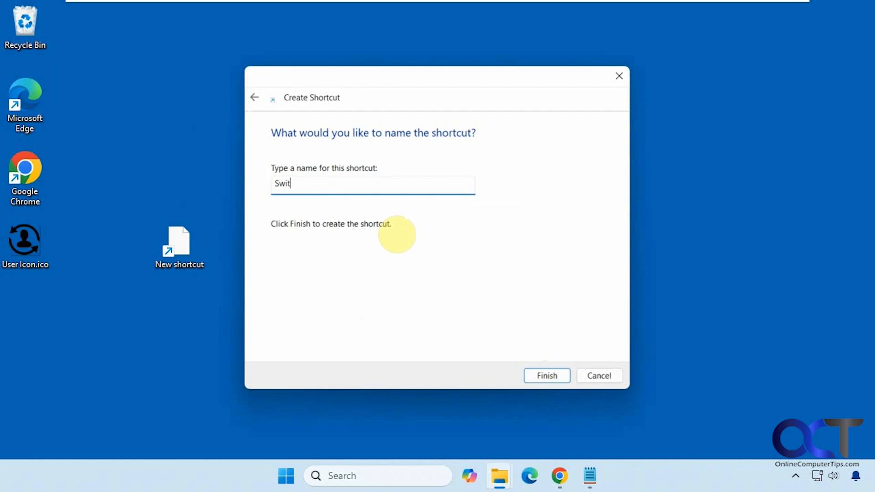
type("ch User")
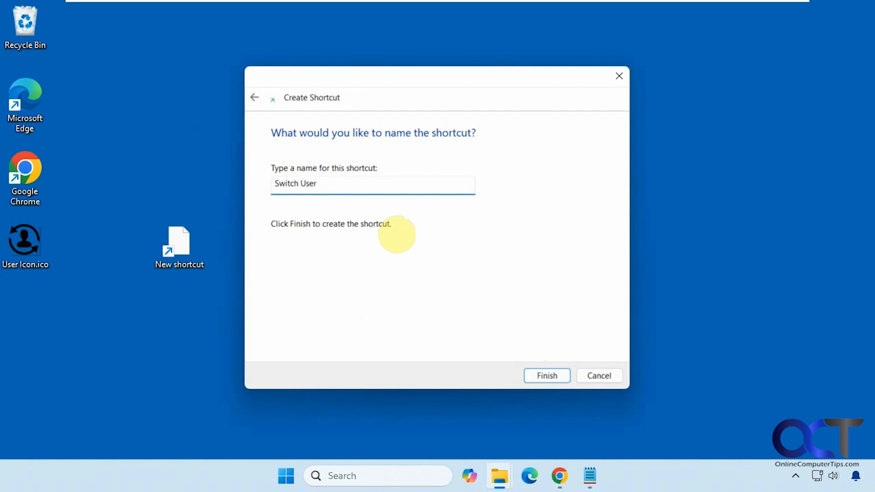
left_click(547, 376)
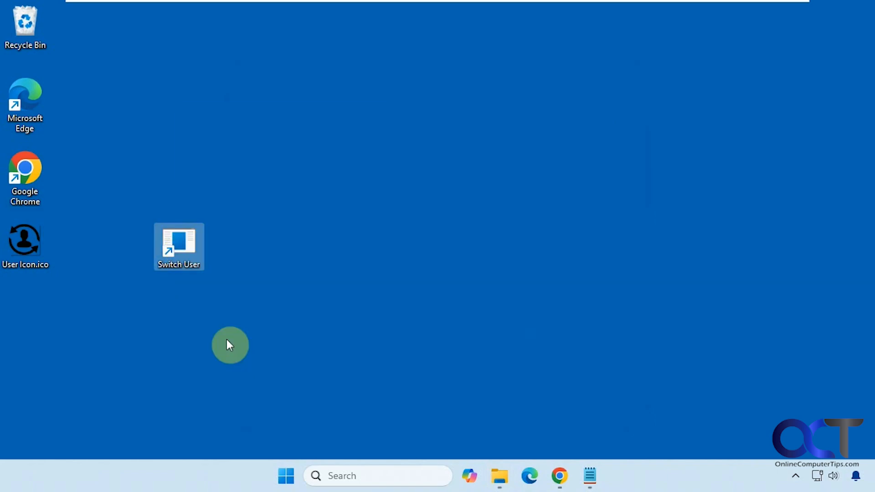
Set the shortcut's icon to User Icon.ico browsed from the Desktop.
left_click(291, 317)
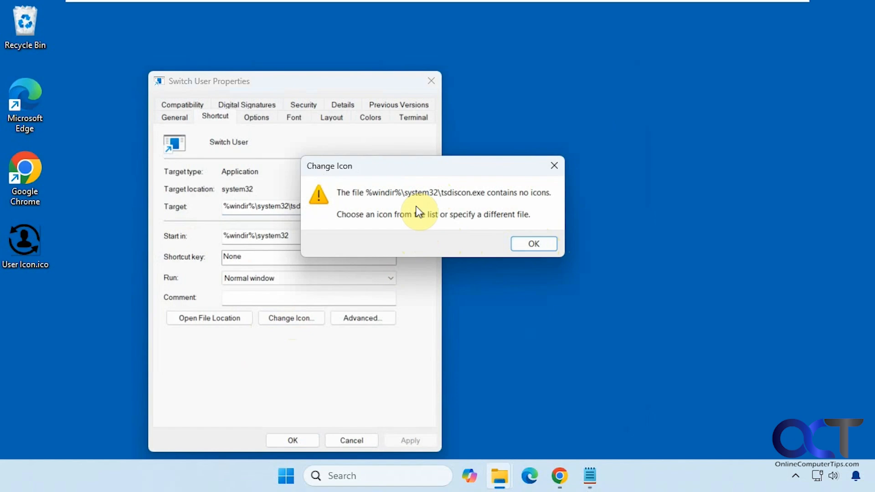
left_click(533, 244)
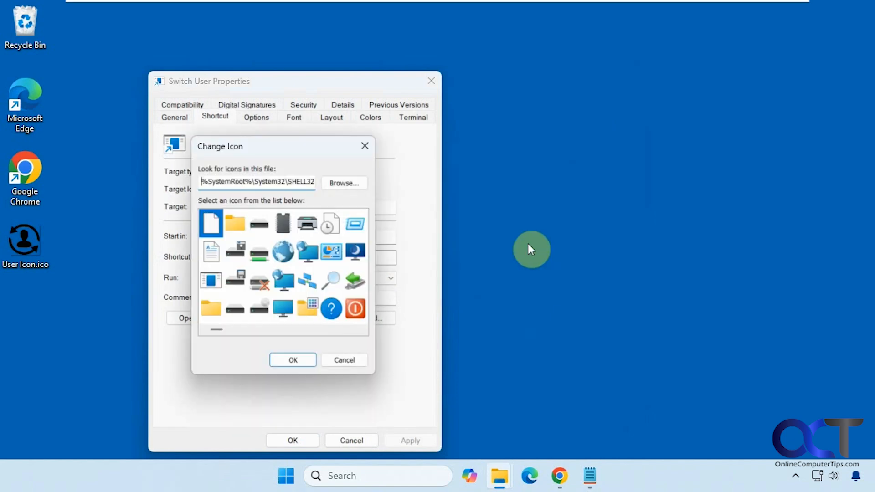
mouse_move(218, 330)
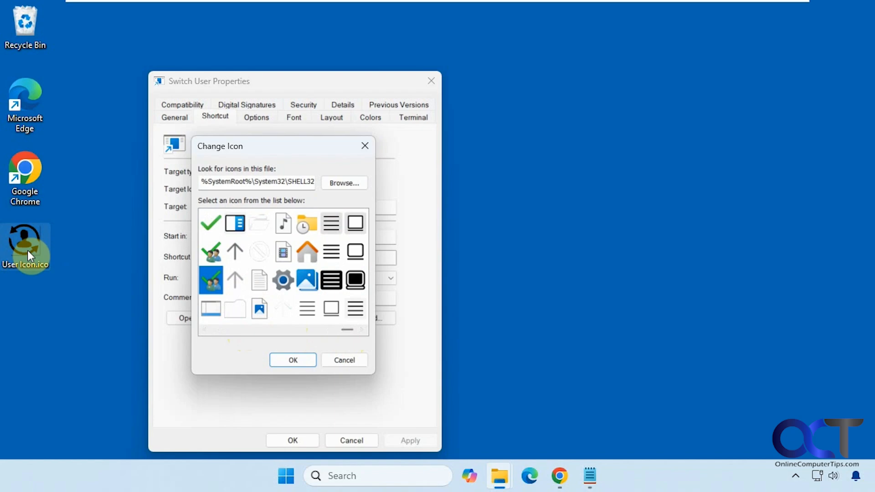
left_click(344, 182)
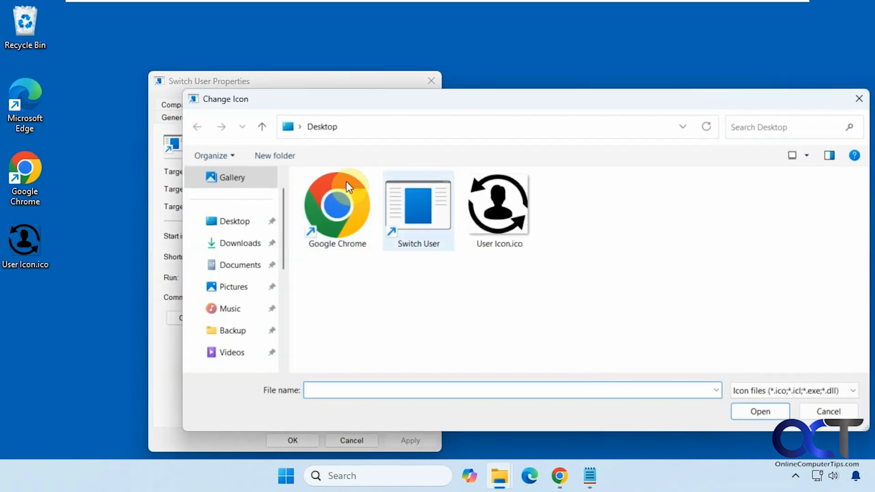
left_click(829, 411)
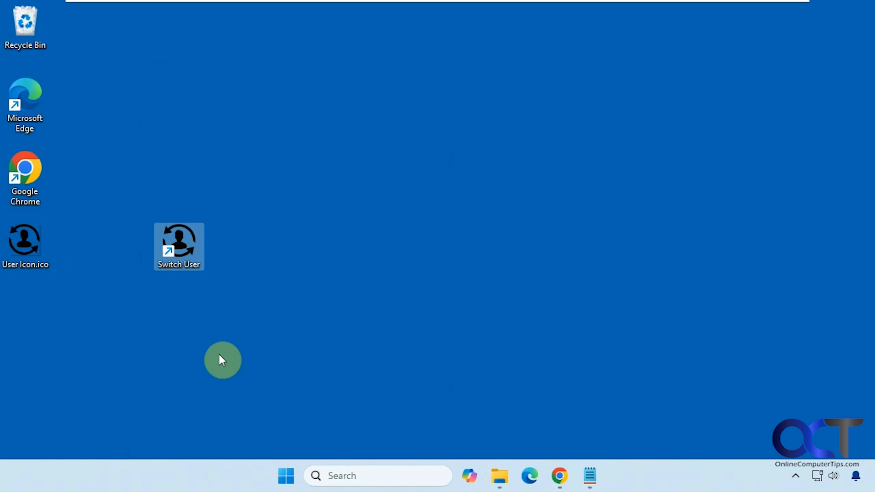
mouse_move(187, 248)
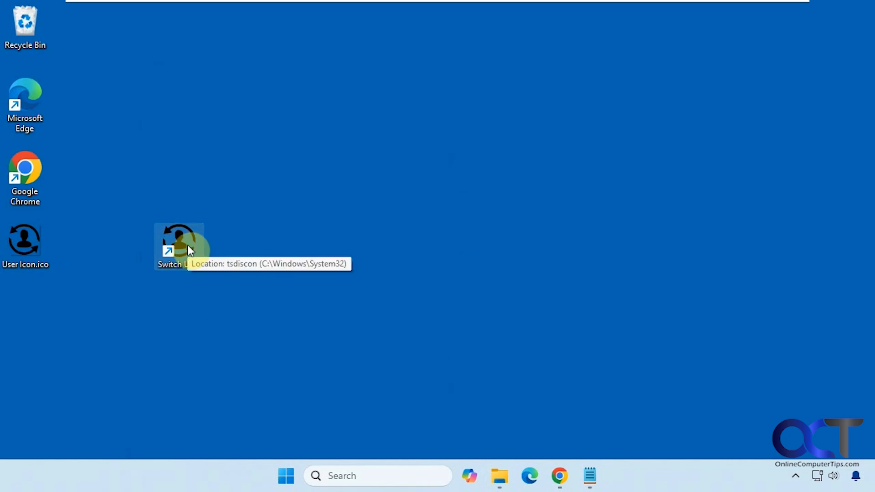
Pin the Switch User shortcut to the taskbar via Show more options.
right_click(179, 246)
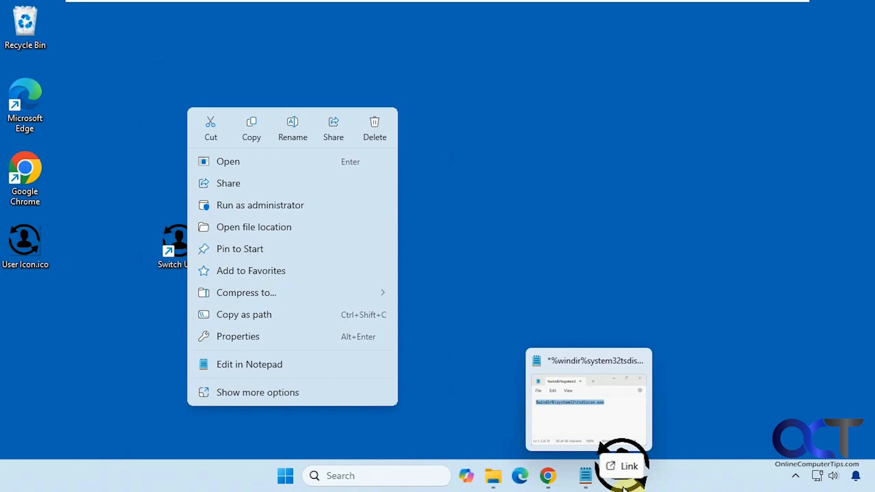
left_click(487, 195)
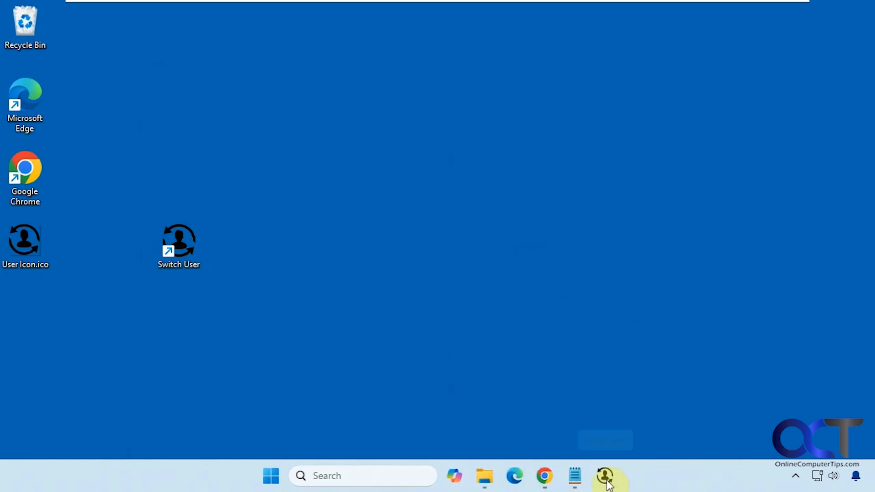
left_click(606, 476)
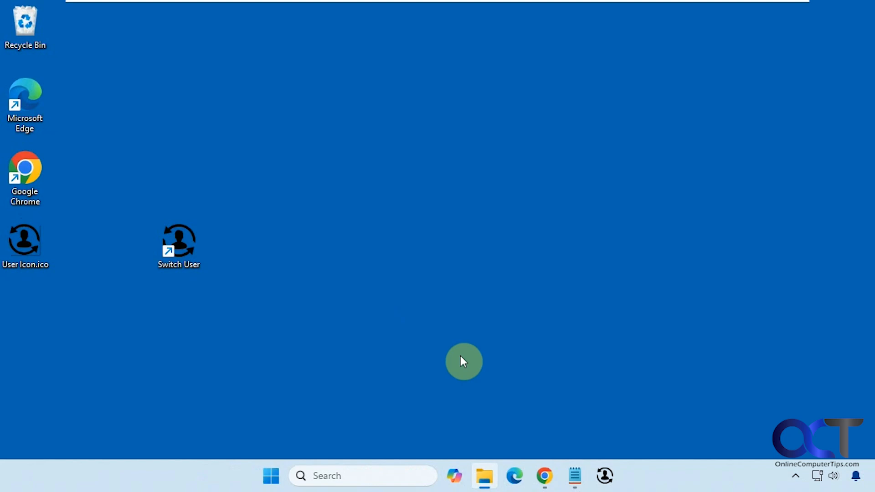
Restore Notepad from the taskbar and highlight the tsdiscon.exe file name in the path.
left_click(575, 476)
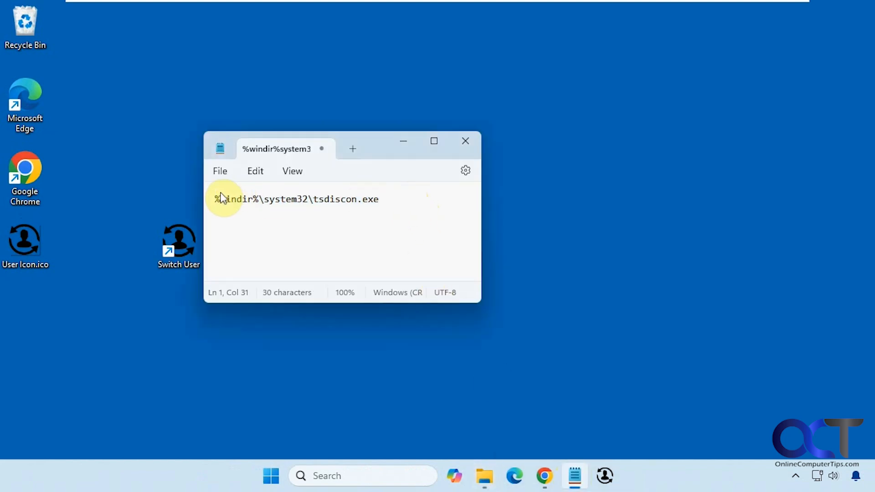
mouse_move(371, 205)
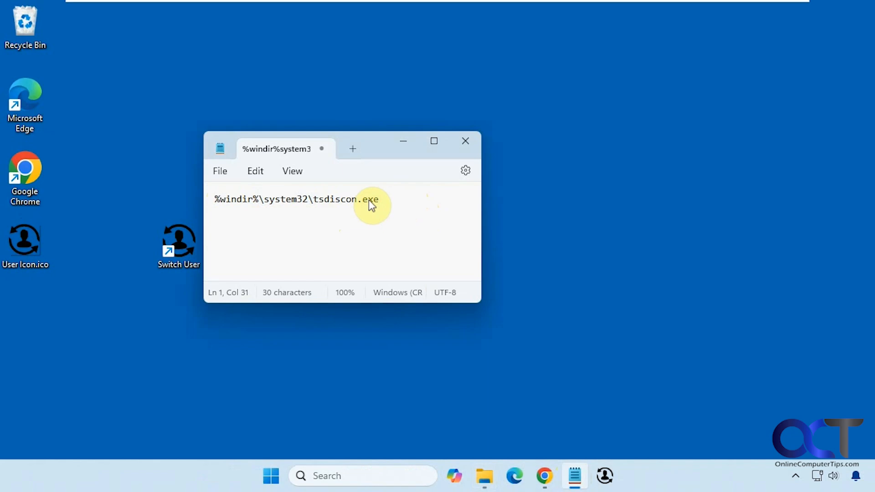
left_click_drag(378, 200, 312, 200)
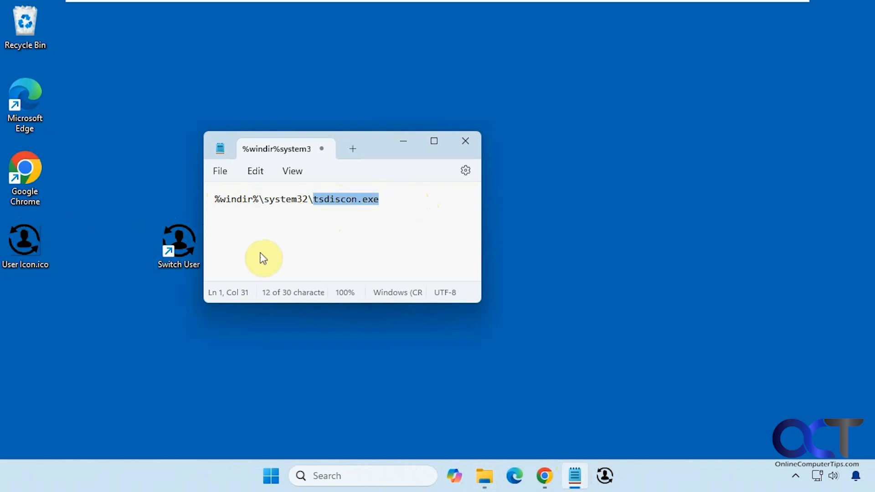
left_click(340, 200)
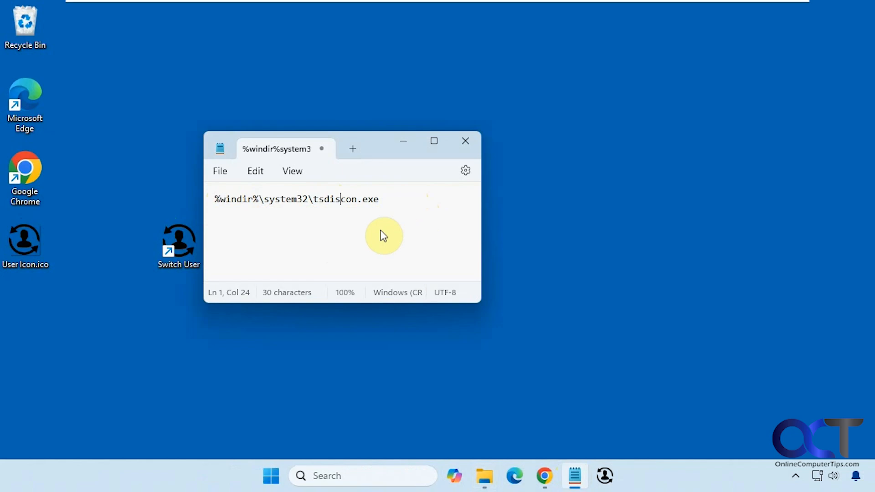
mouse_move(393, 200)
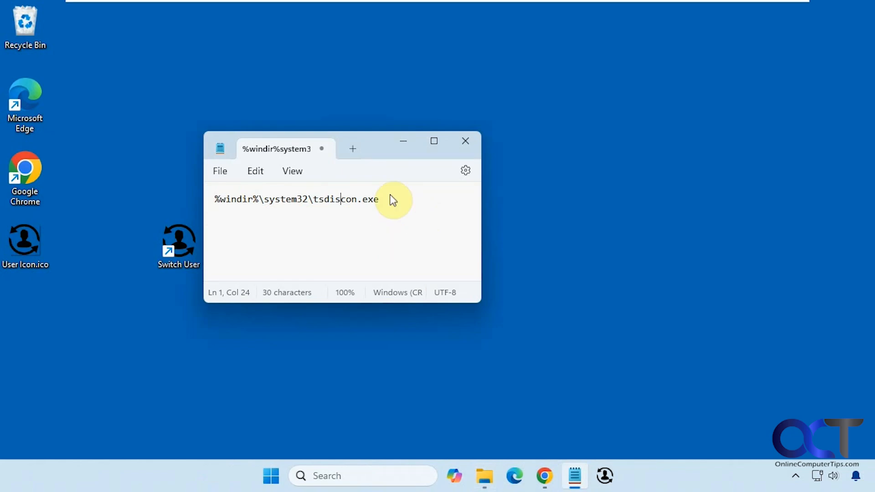
double_click(345, 200)
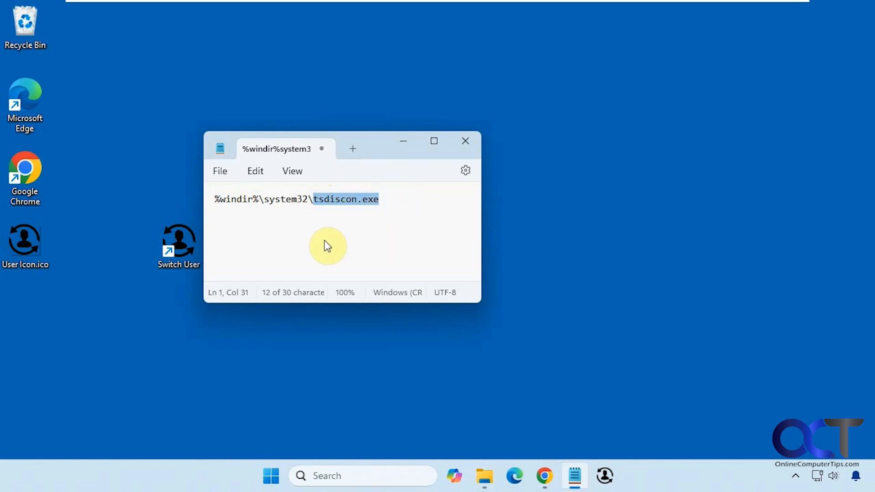
mouse_move(336, 227)
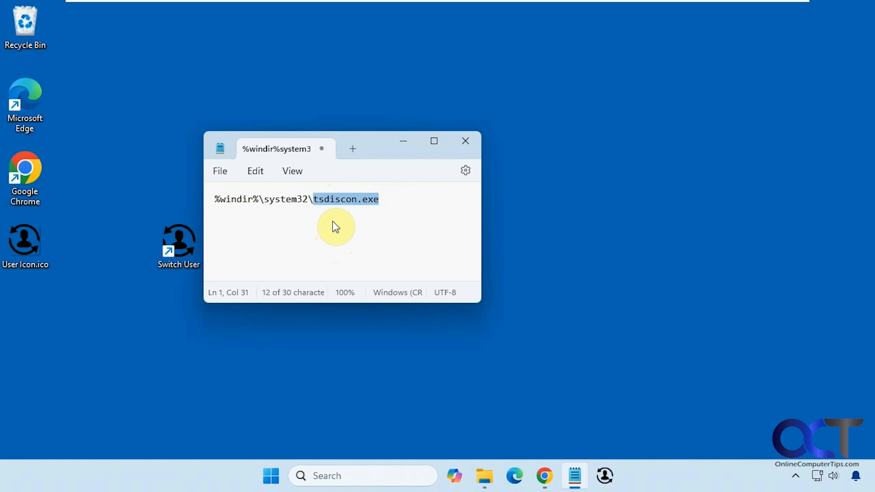
mouse_move(333, 233)
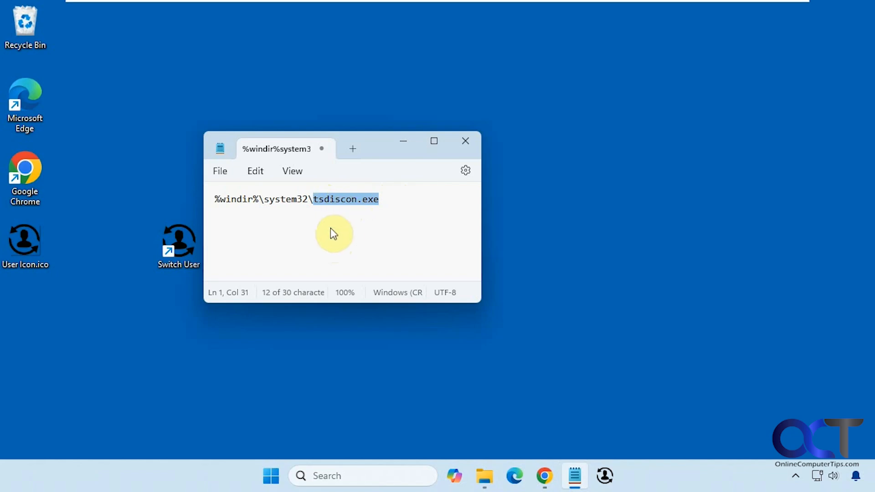